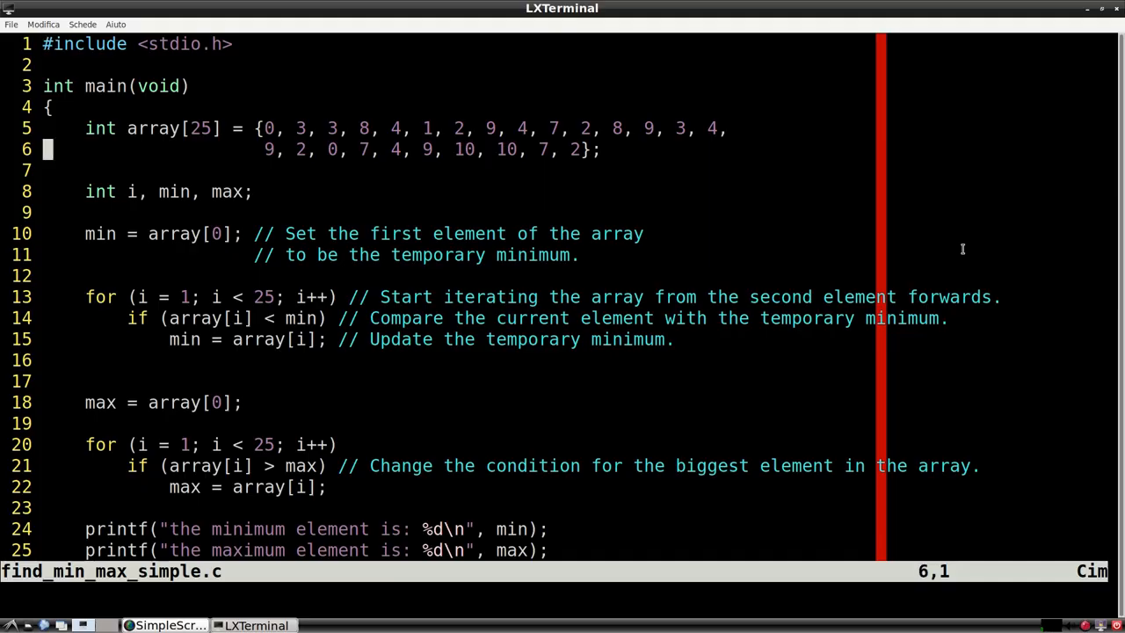
Step: Read further down find_min_max_simple.c before leaving the editor for the bash prompt
{"action": "key", "text": "Down"}
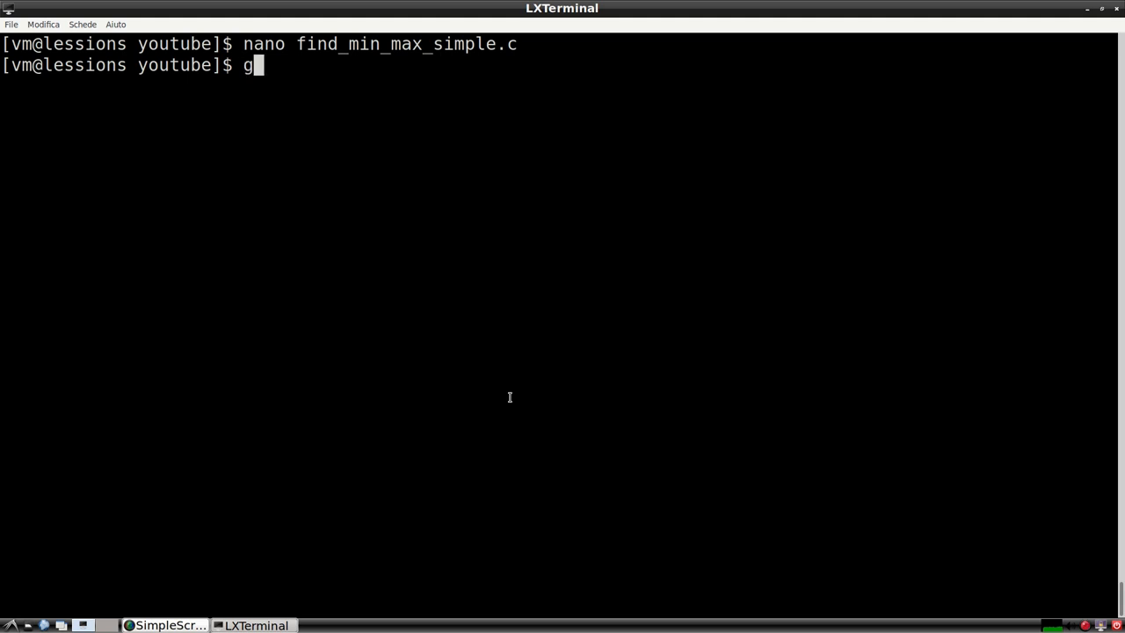
Step: Compile find_min_max_simple.c with gcc and run the resulting a.out
{"action": "type", "text": "cc find_min_max_simple.c"}
{"action": "type", "text": "./a.out"}
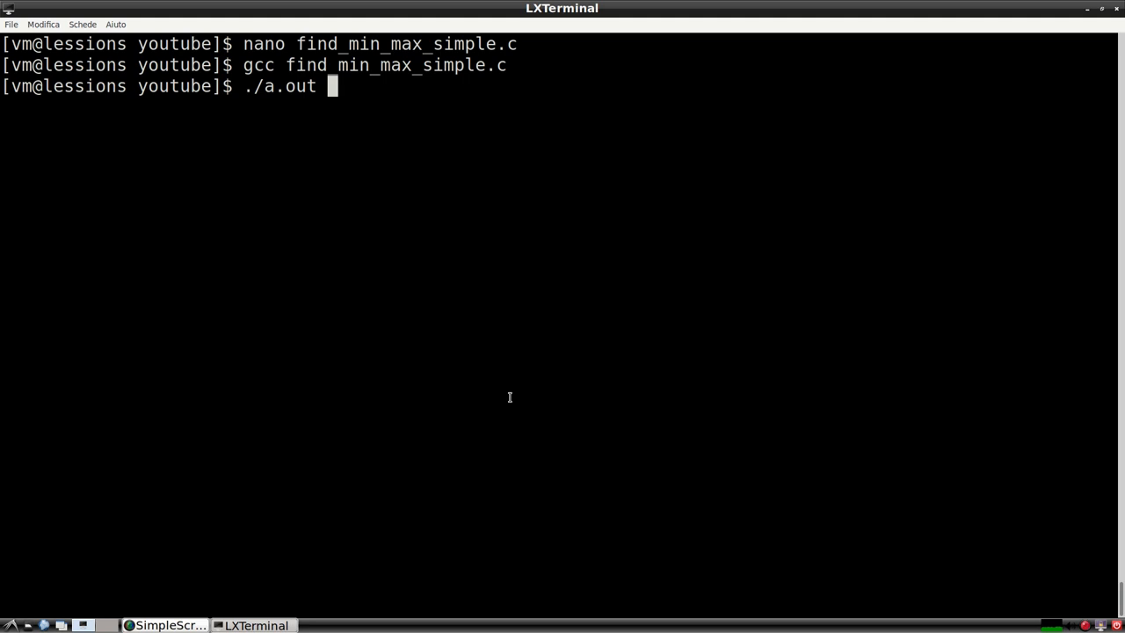
{"action": "key", "text": "Return"}
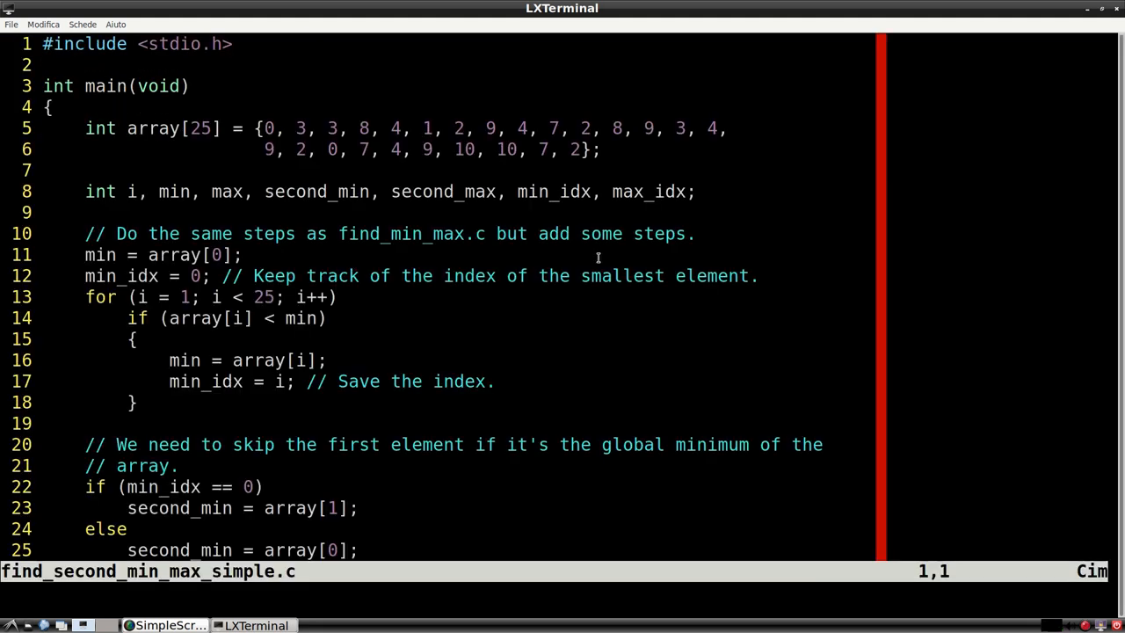
{"action": "mouse_move", "coordinate": [483, 255]}
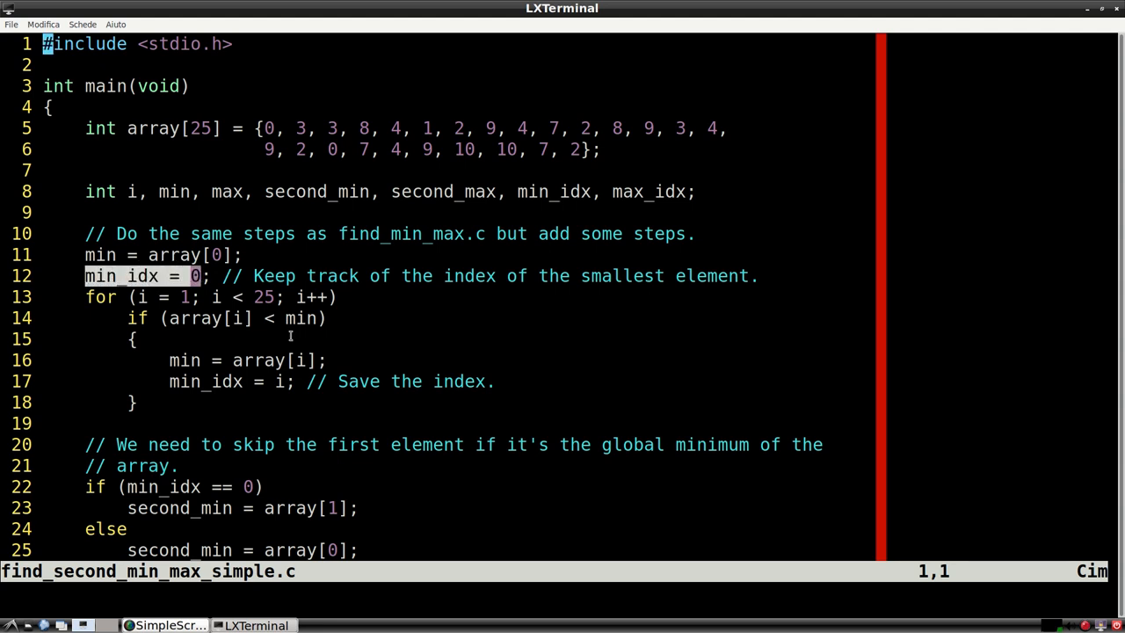
{"action": "mouse_move", "coordinate": [175, 385]}
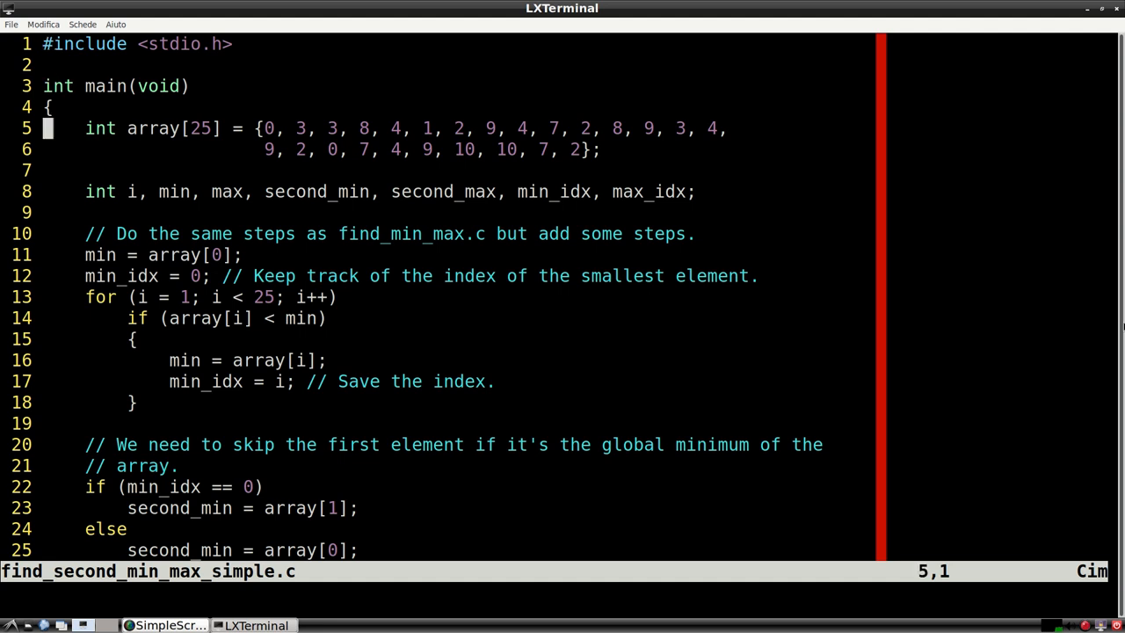
{"action": "scroll", "scroll_direction": "down", "scroll_amount": 3}
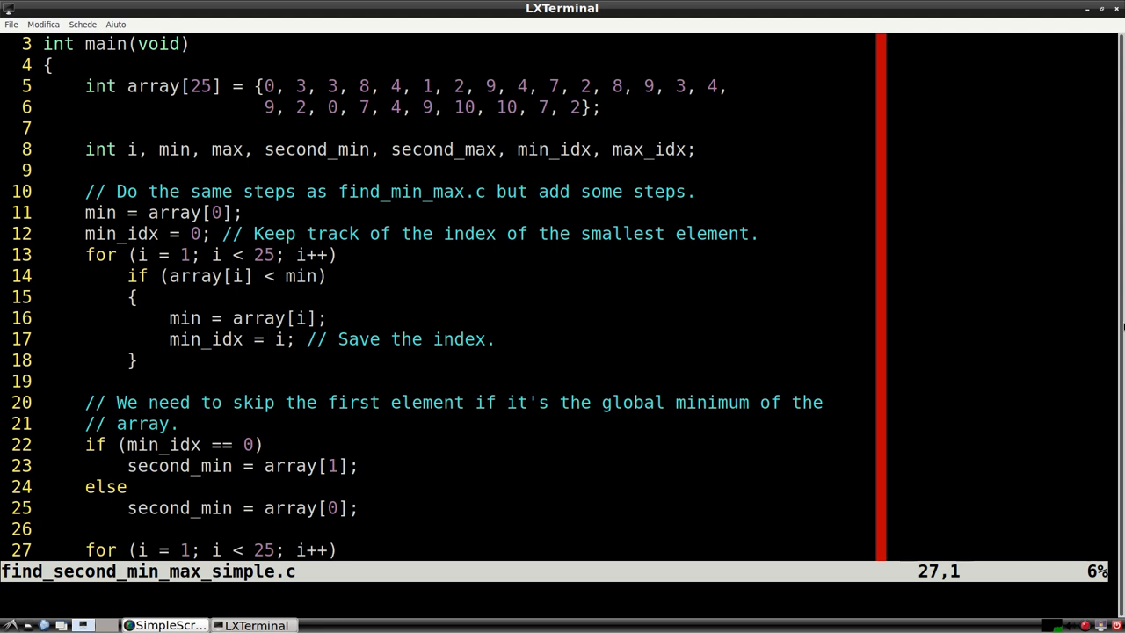
{"action": "scroll", "scroll_direction": "down", "scroll_amount": 3}
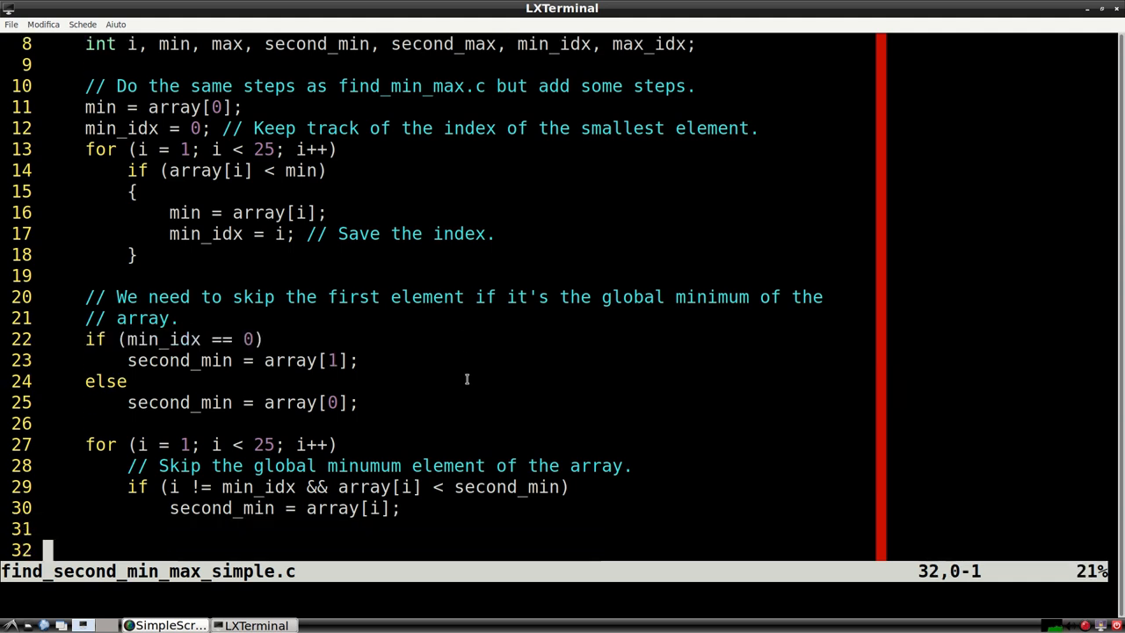
Step: Review the condition that skips the global minimum and scroll through the print statements to the file's end
{"action": "scroll", "scroll_direction": "down", "scroll_amount": 3}
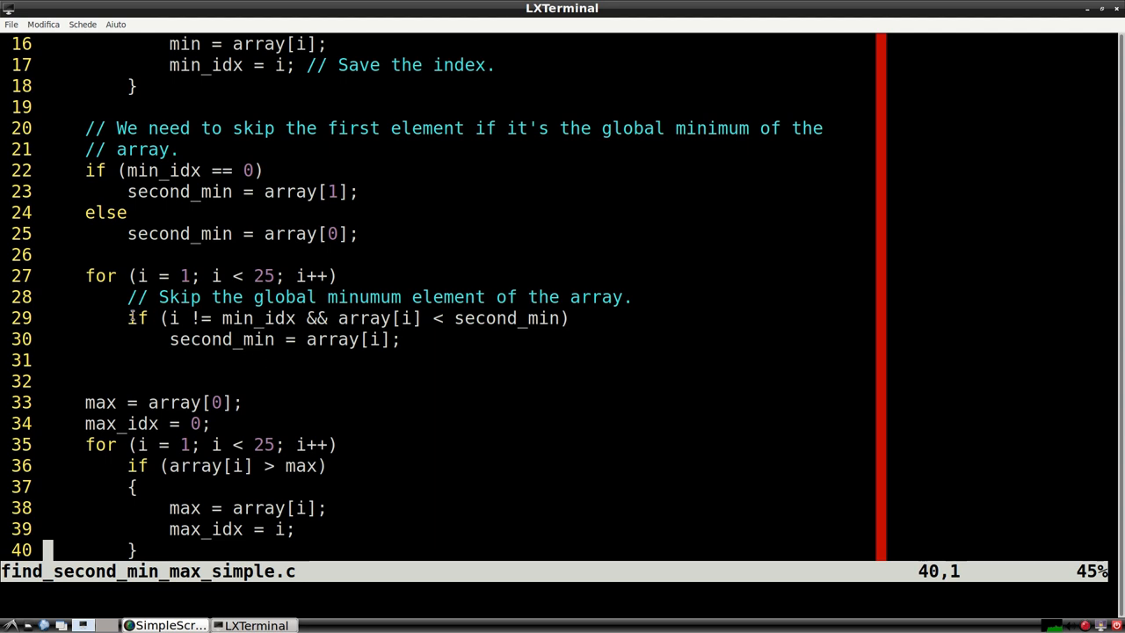
{"action": "double_click", "coordinate": [184, 318]}
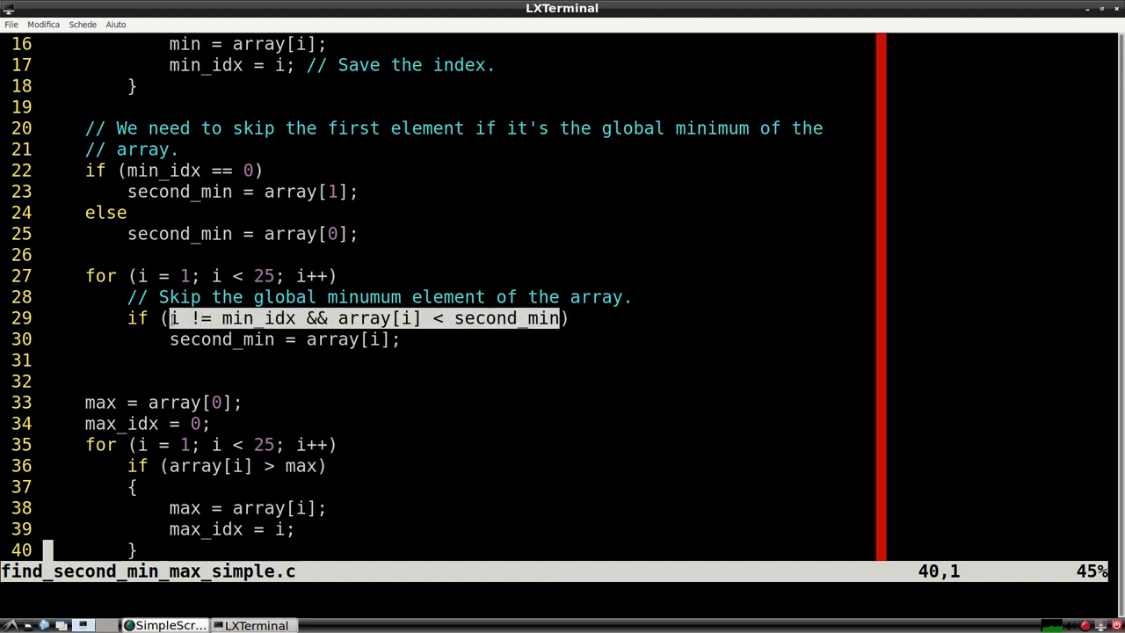
{"action": "scroll", "scroll_direction": "down", "scroll_amount": 3}
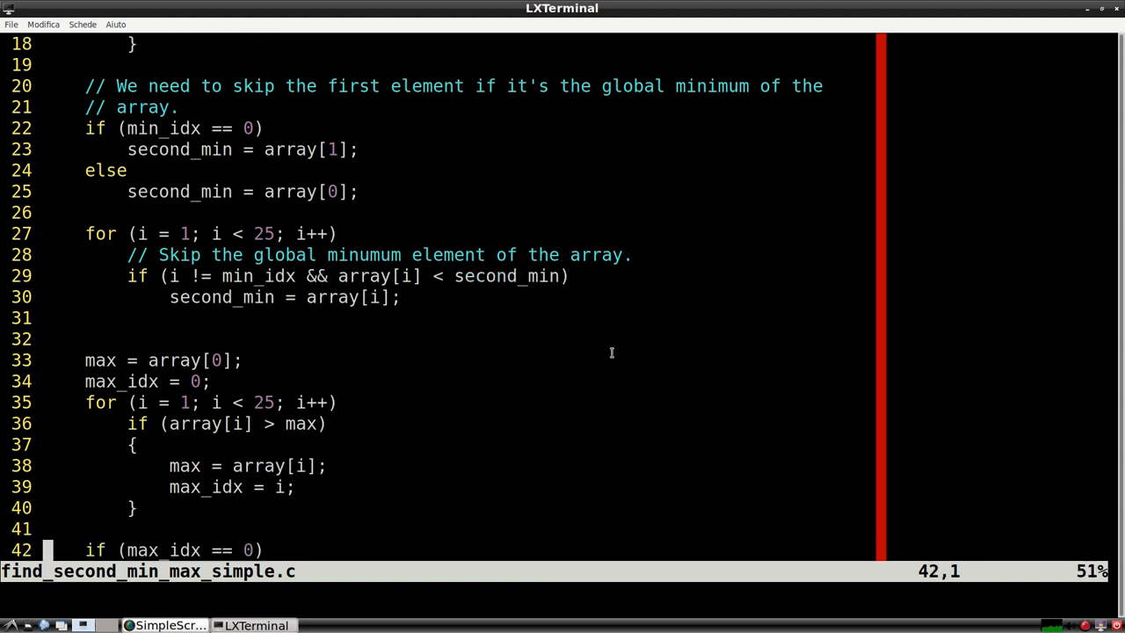
{"action": "scroll", "scroll_direction": "down", "scroll_amount": 3}
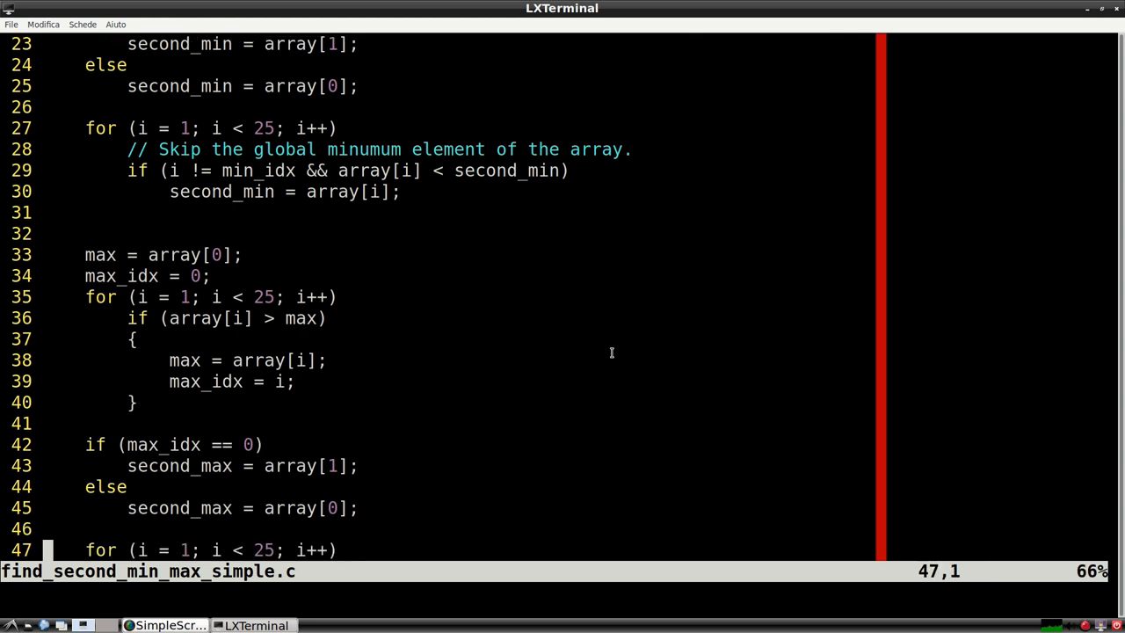
{"action": "scroll", "scroll_direction": "down", "scroll_amount": 3}
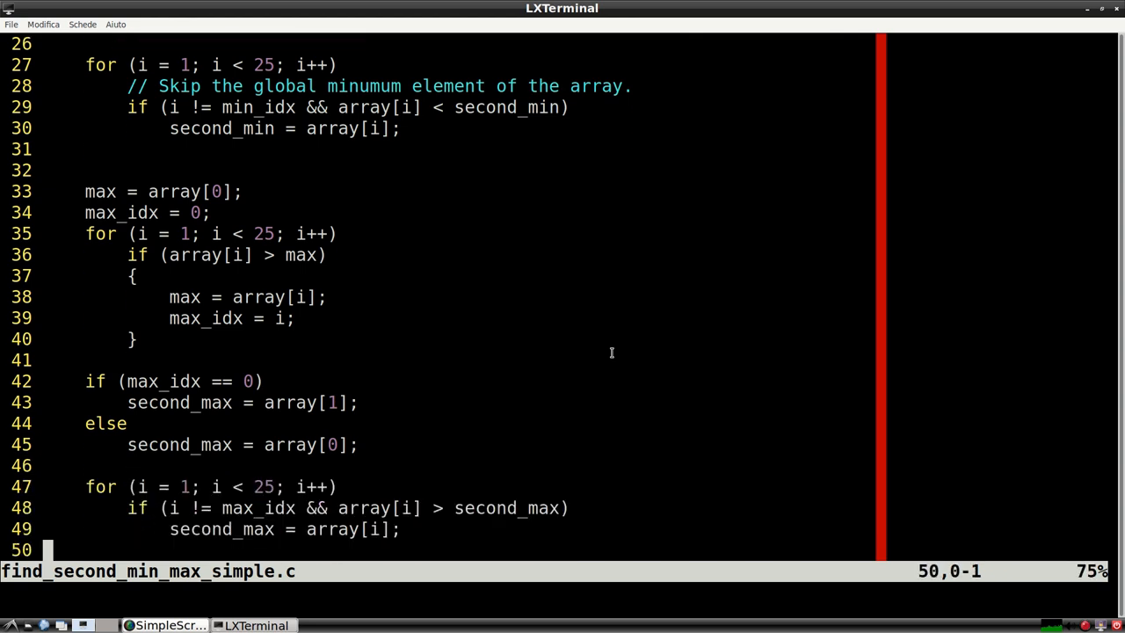
{"action": "scroll", "scroll_direction": "down", "scroll_amount": 3}
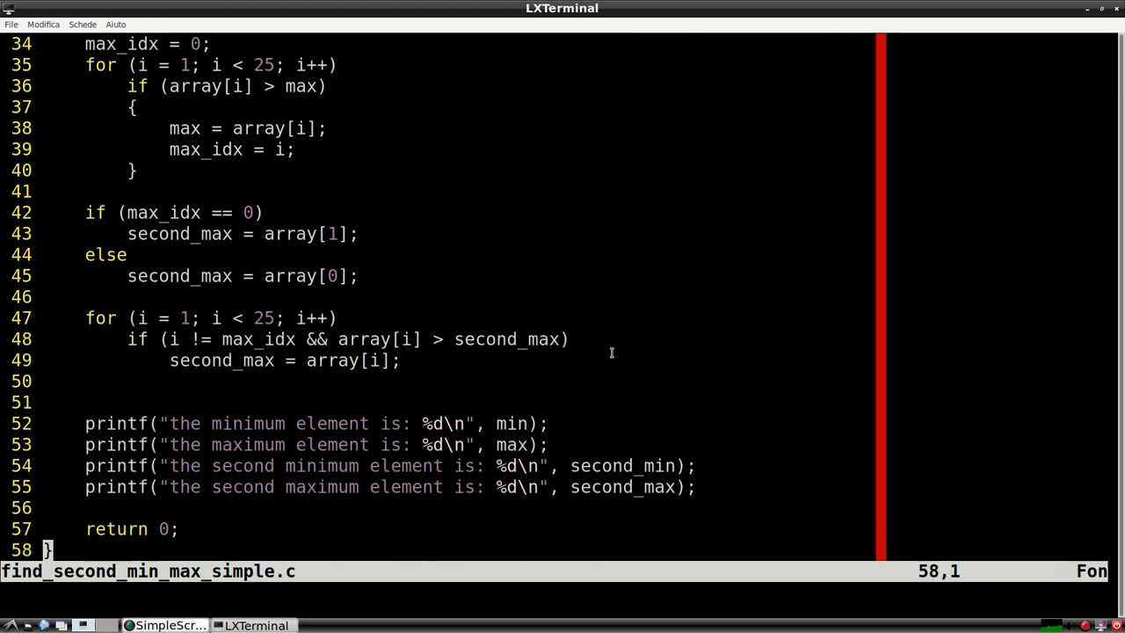
Step: Quit the editor to return to the shell prompt
{"action": "key", "text": ":"}
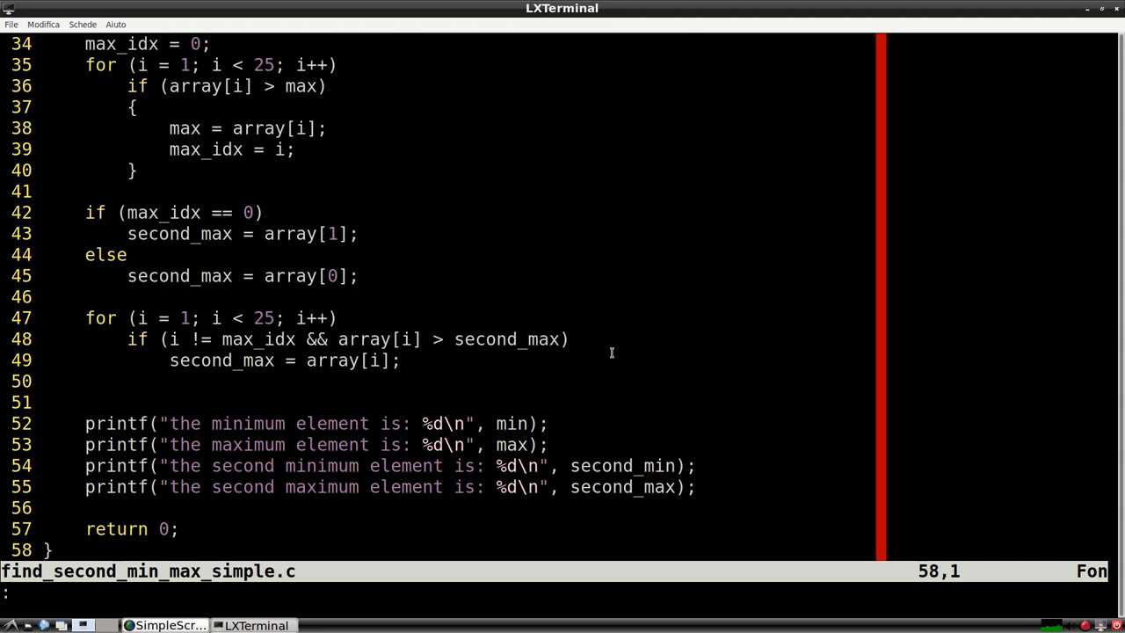
{"action": "key", "text": "ctrl+x"}
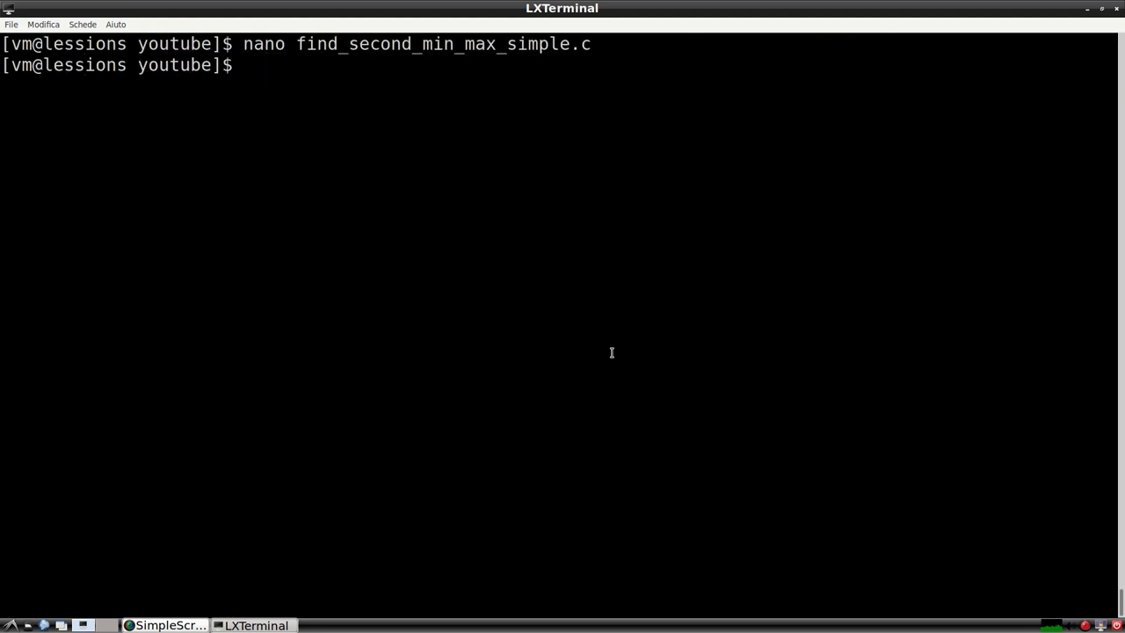
Step: Compile find_second_min_max_simple.c with gcc and run the second min/max program
{"action": "type", "text": "gcc find_"}
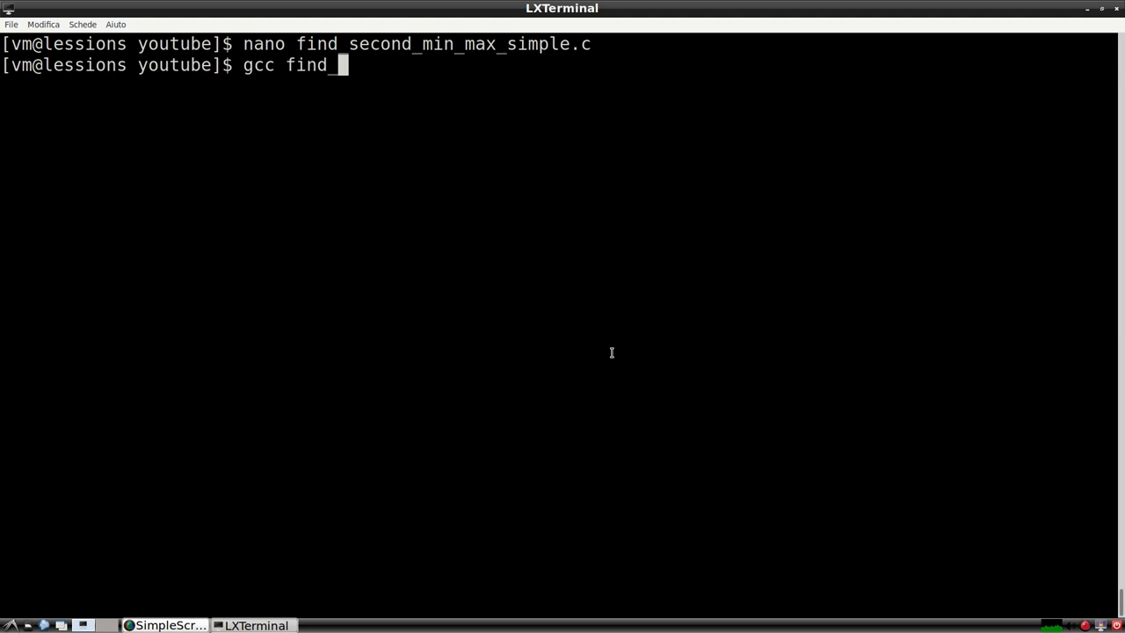
{"action": "type", "text": "second_min_max_simple.c"}
{"action": "type", "text": "./a.out"}
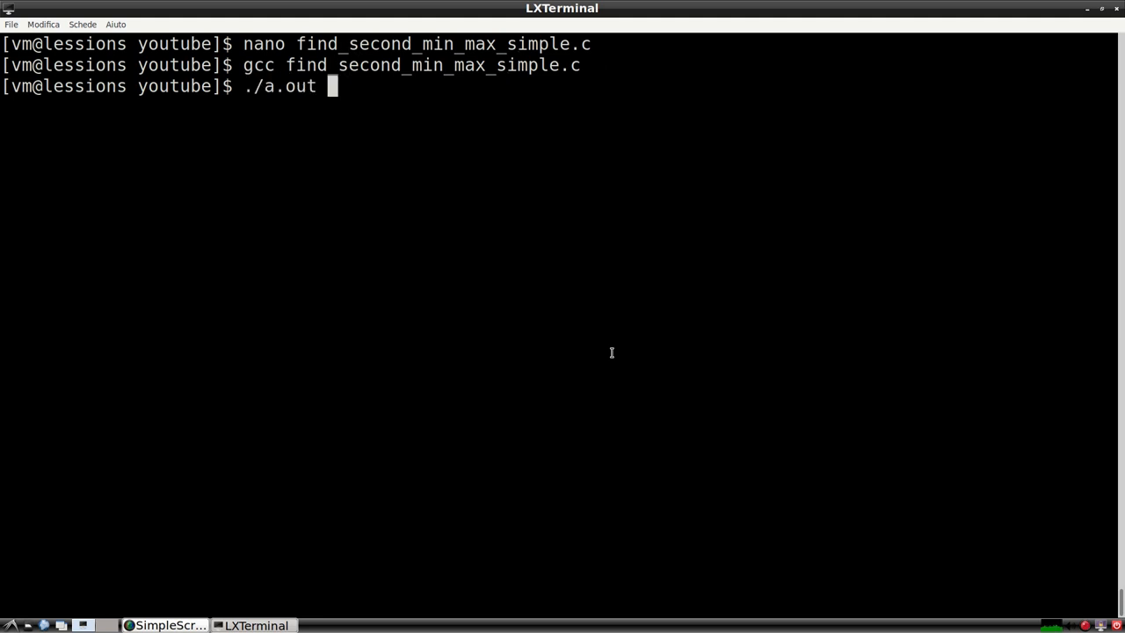
{"action": "key", "text": "Return"}
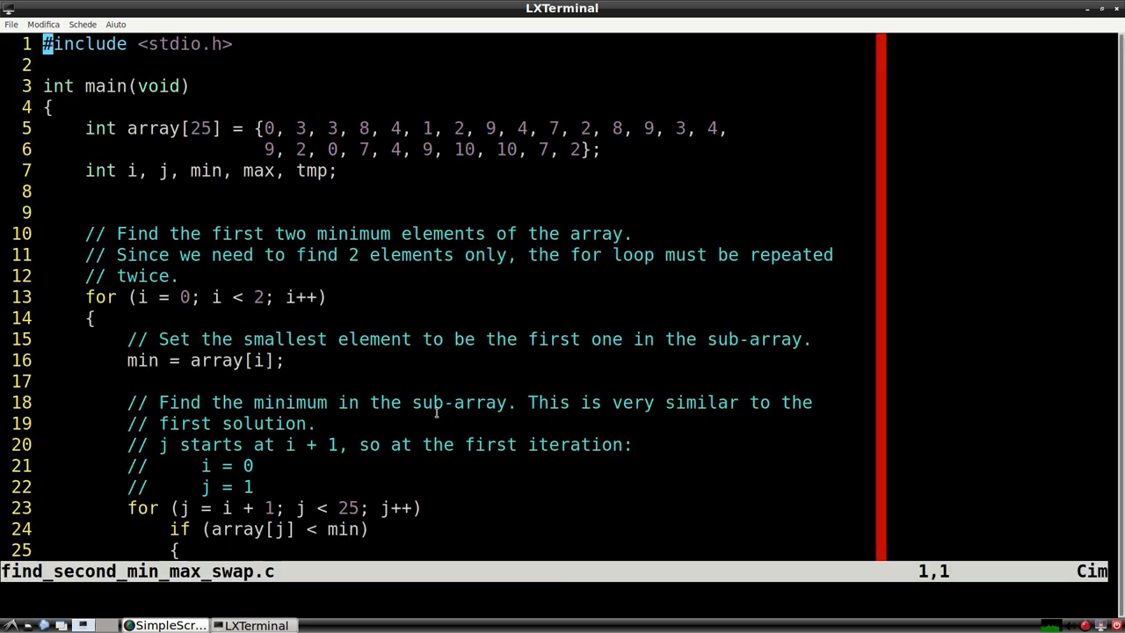
{"action": "scroll", "scroll_direction": "down", "scroll_amount": 3}
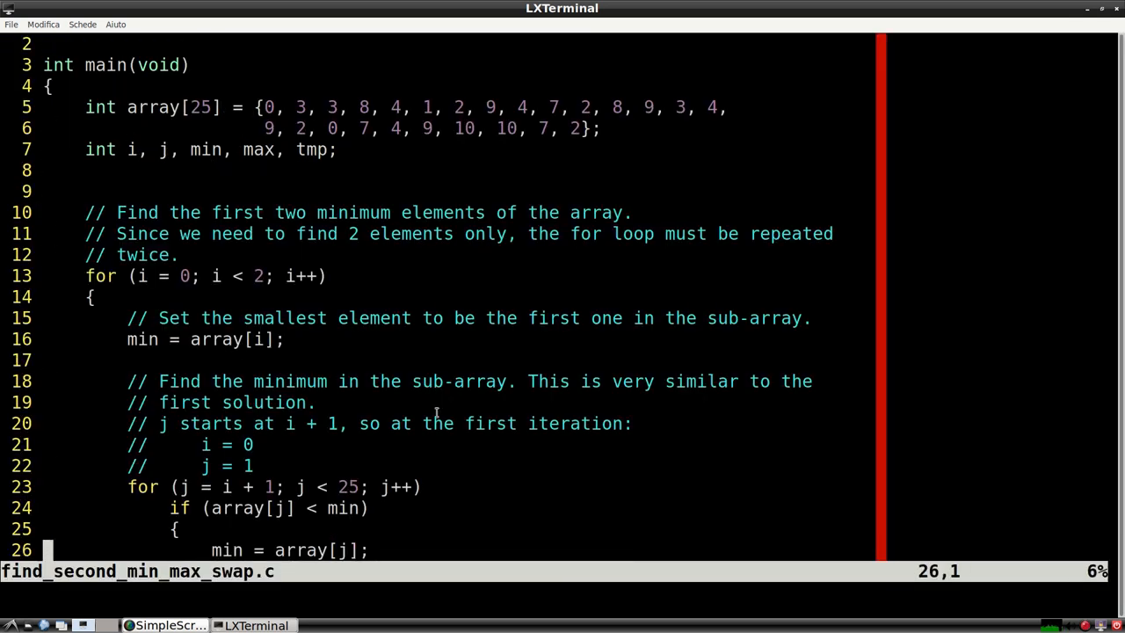
{"action": "scroll", "scroll_direction": "down", "scroll_amount": 3}
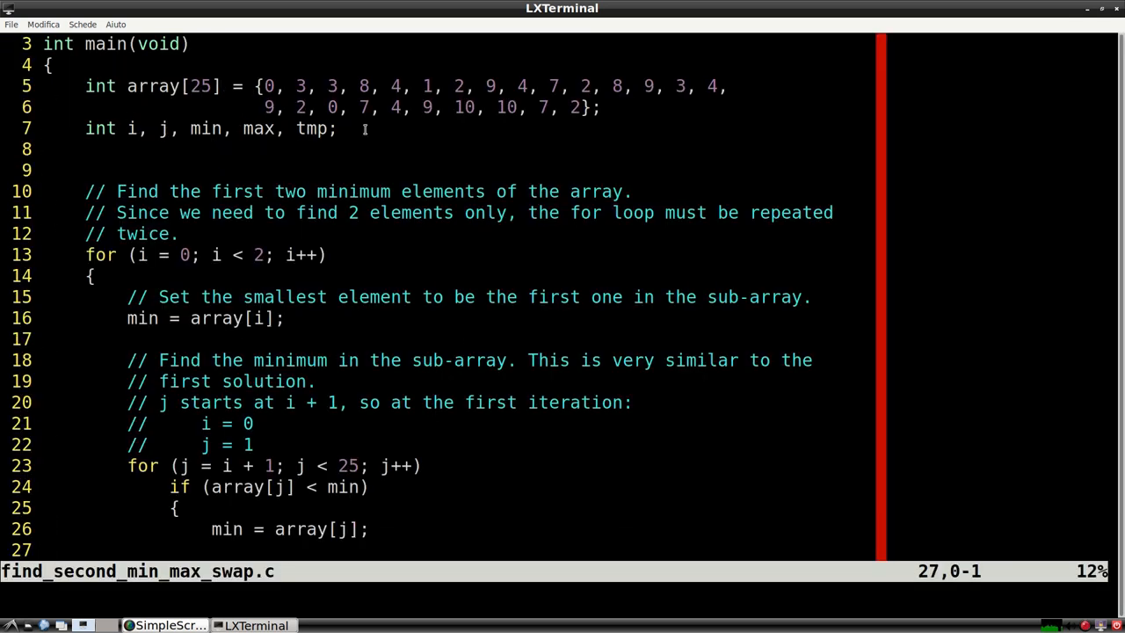
{"action": "double_click", "coordinate": [309, 128]}
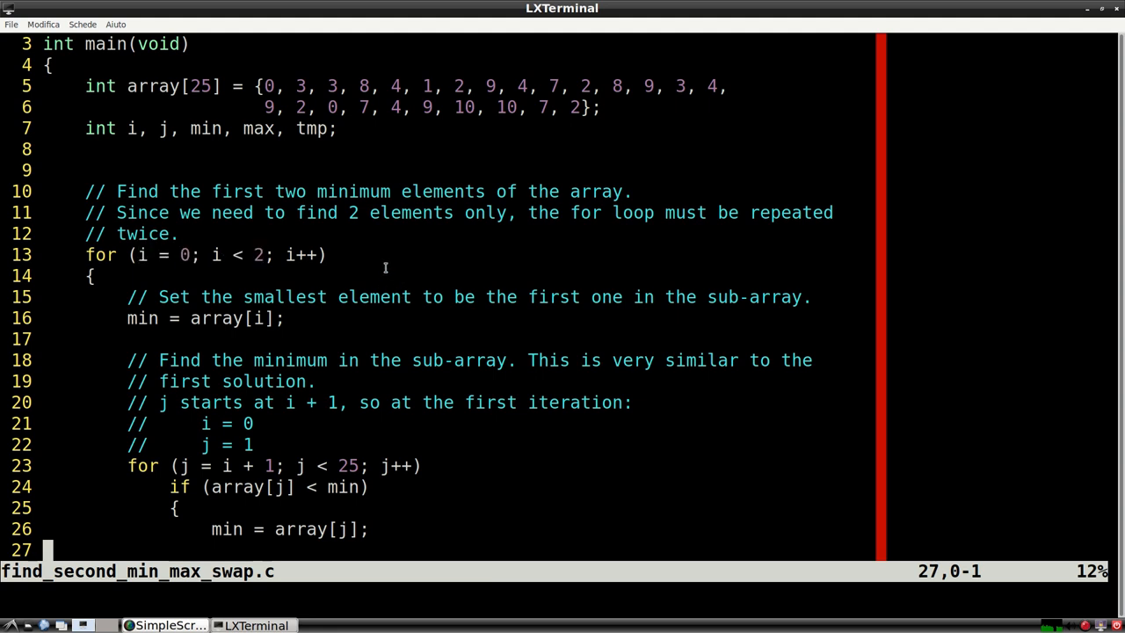
{"action": "mouse_move", "coordinate": [238, 295]}
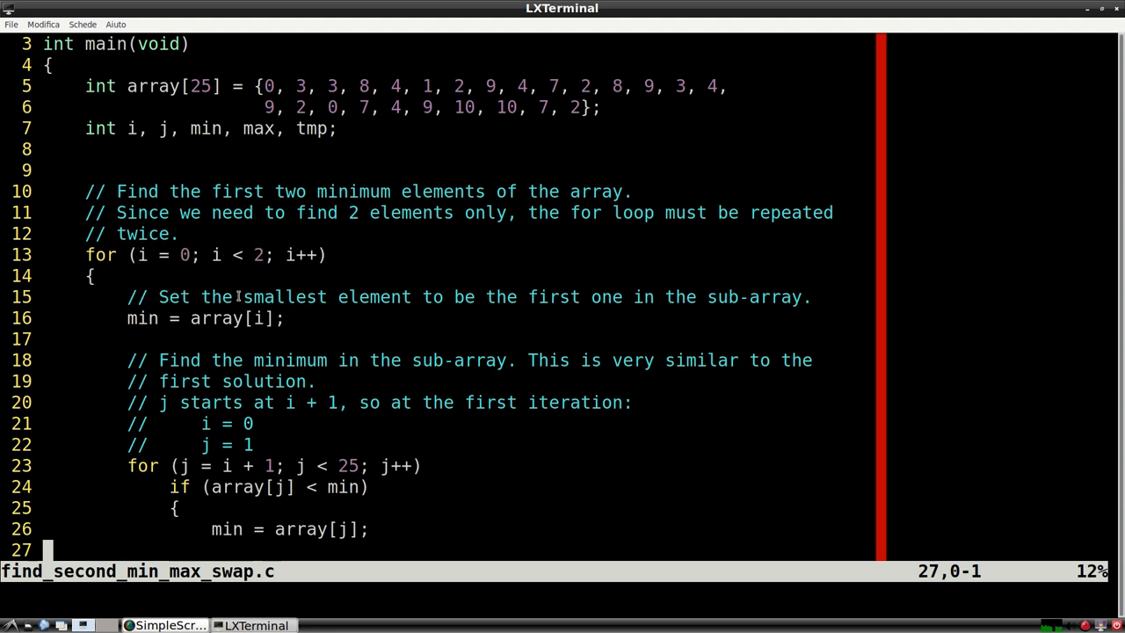
{"action": "left_click_drag", "start_coordinate": [242, 295], "coordinate": [728, 295]}
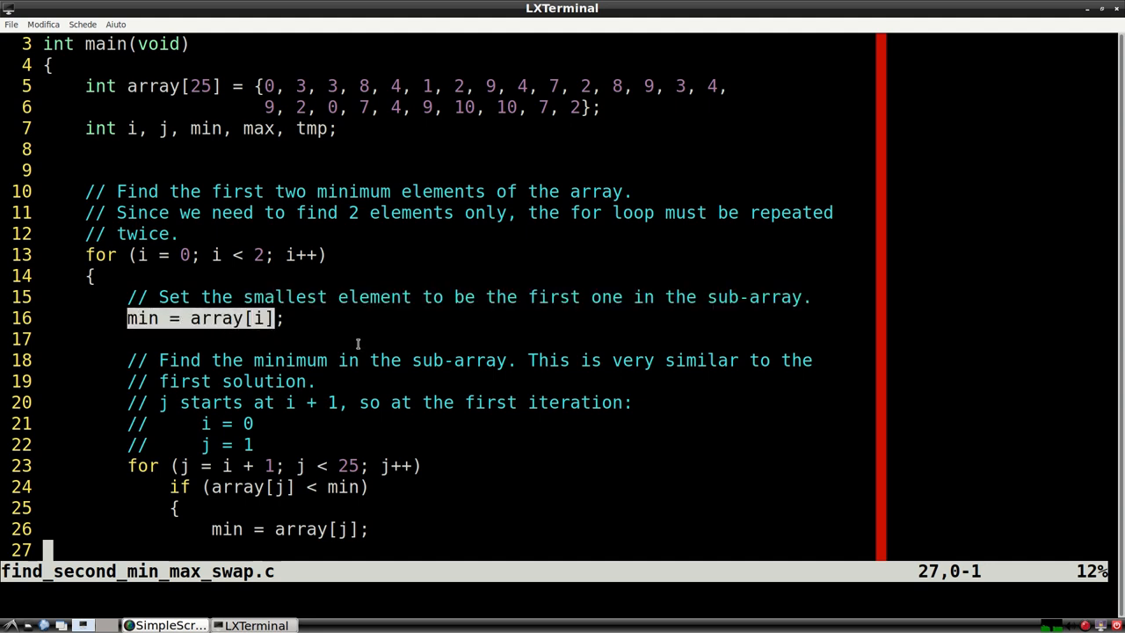
{"action": "mouse_move", "coordinate": [576, 457]}
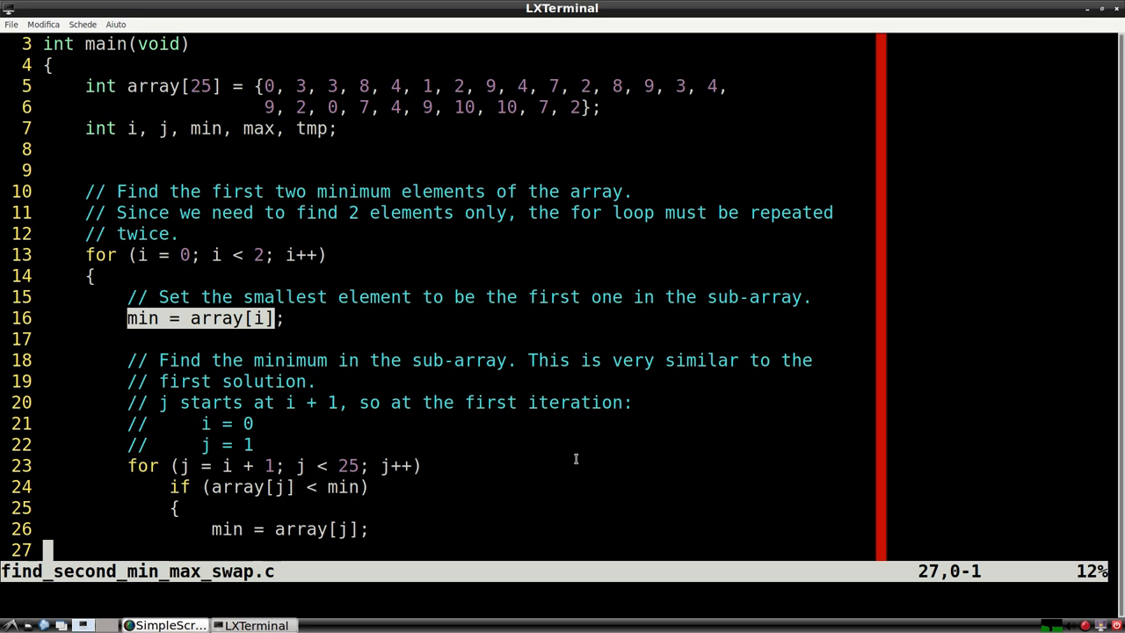
{"action": "mouse_move", "coordinate": [443, 355]}
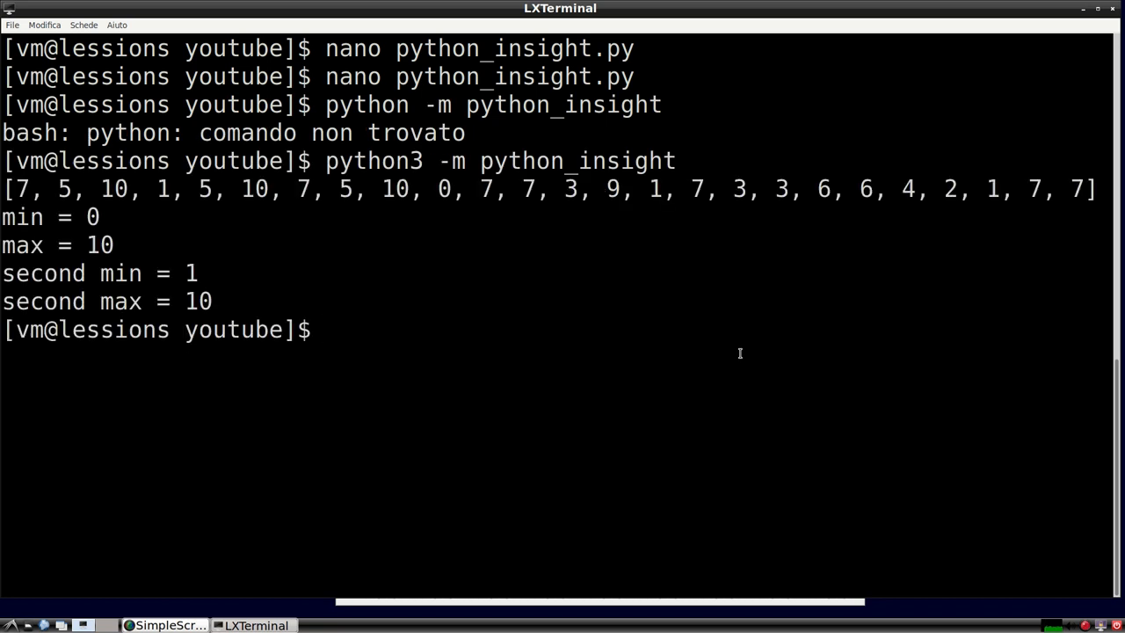
Step: Rerun python3 -m python_insight a second and third time, each printing a new random array's results
{"action": "key", "text": "Return"}
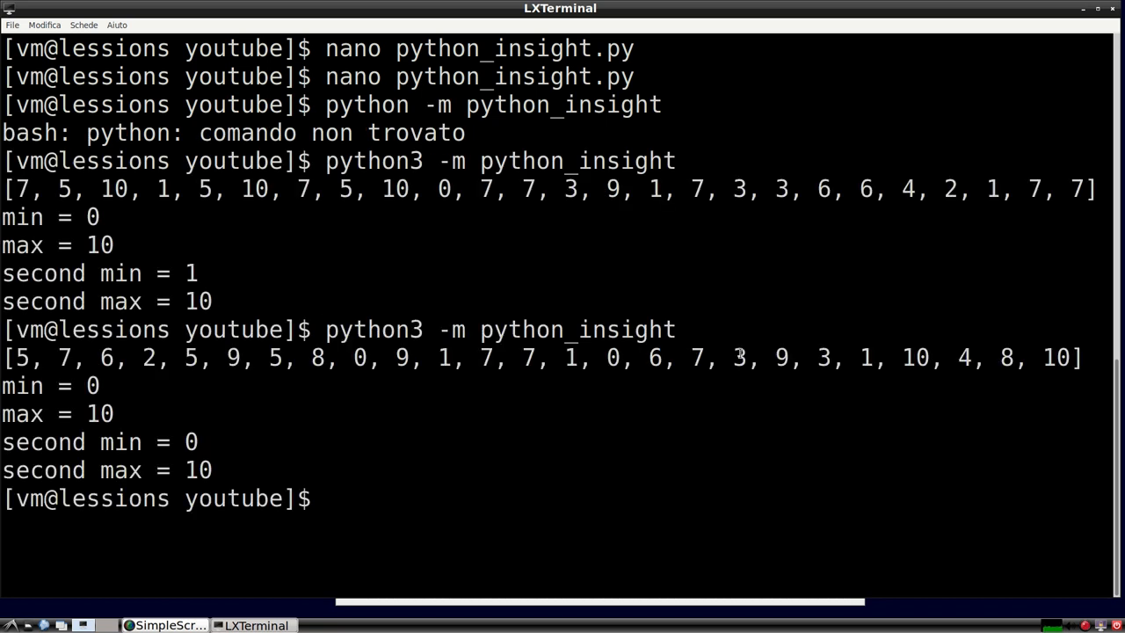
{"action": "key", "text": "Return"}
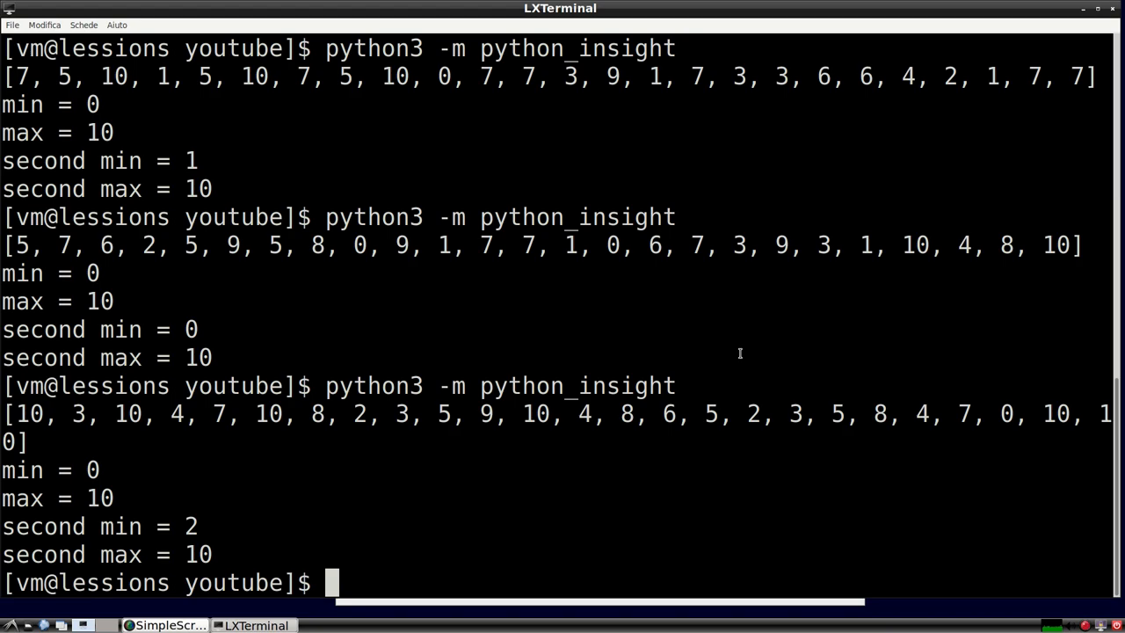